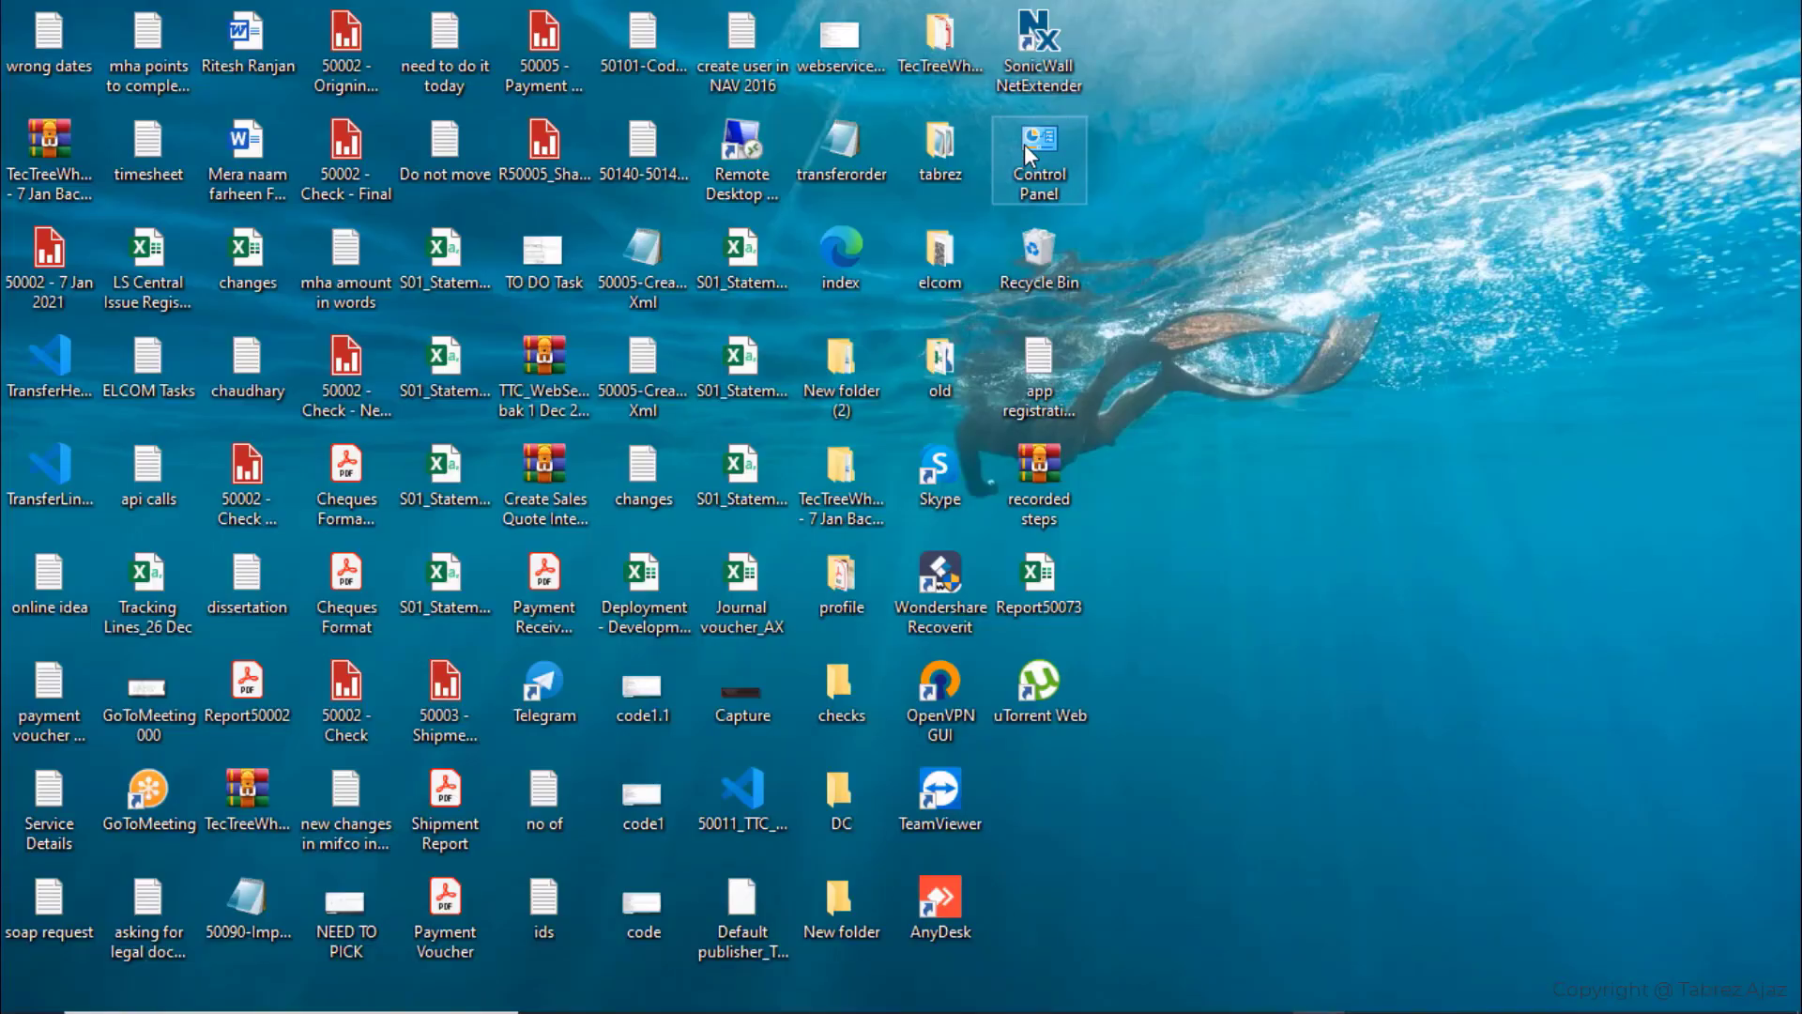
Step: Open All Control Panel Items from the desktop Control Panel shortcut
double_click(1038, 152)
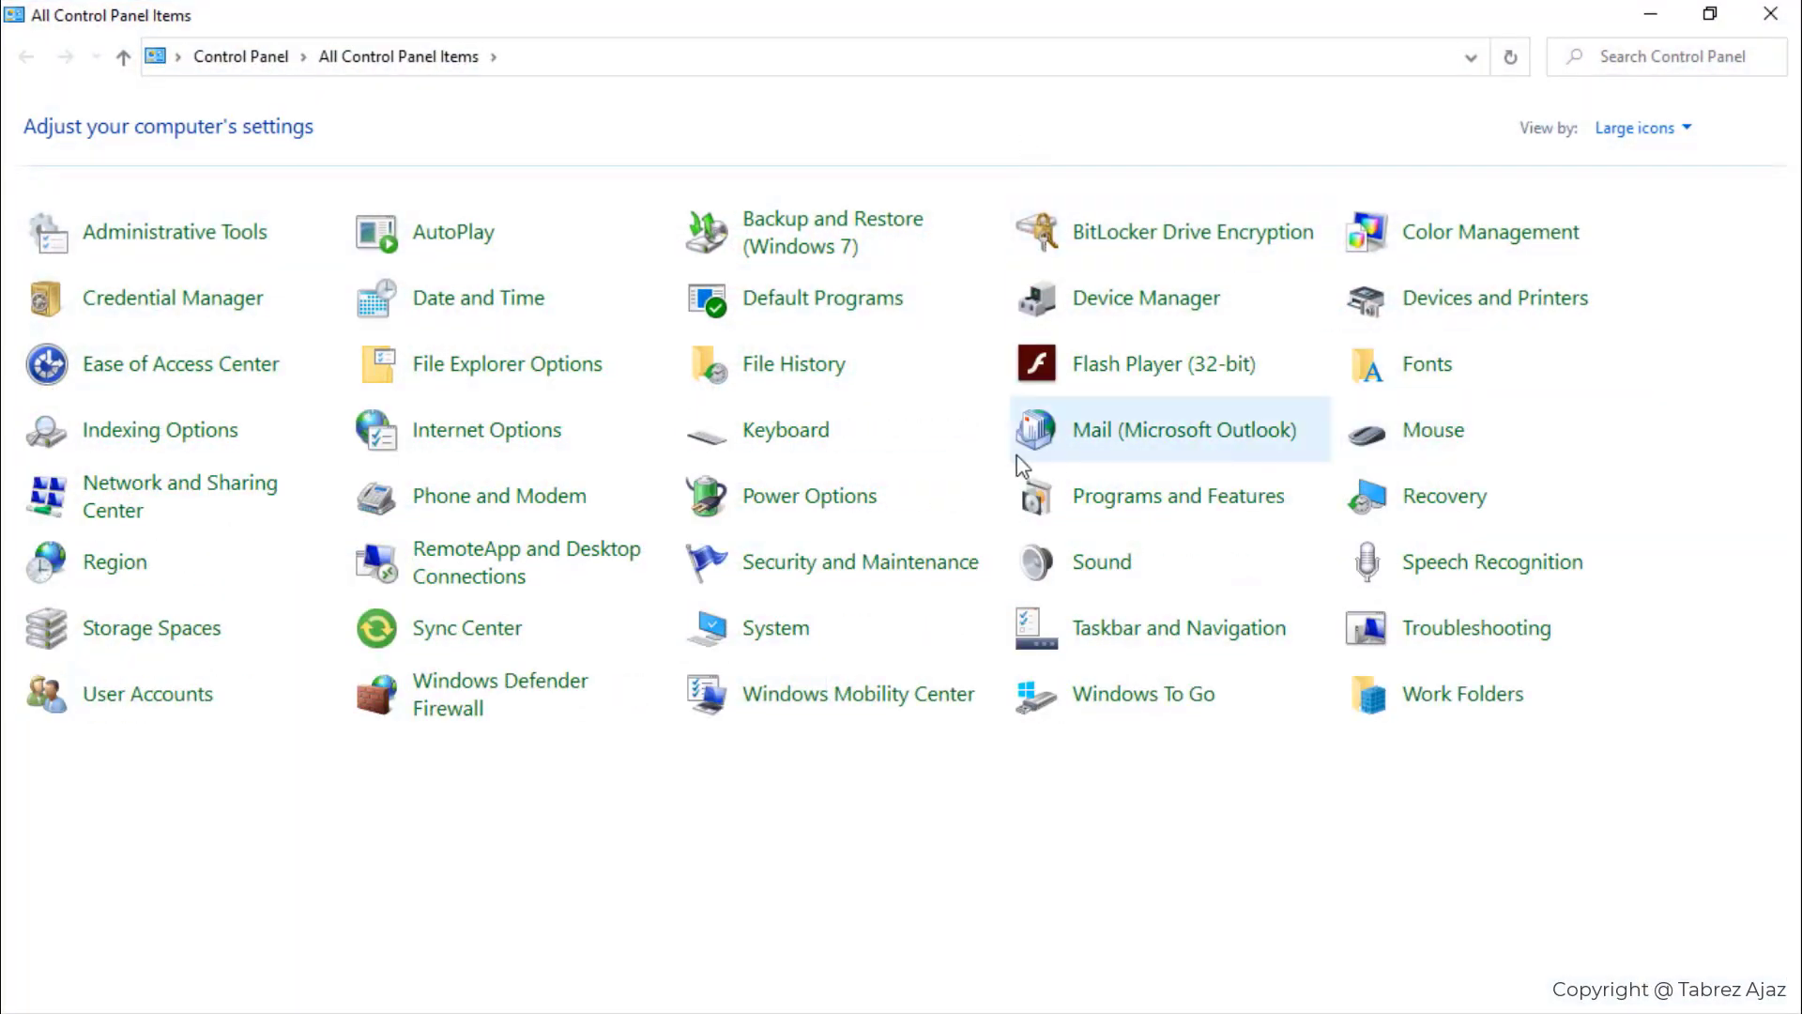
mouse_move(1174, 496)
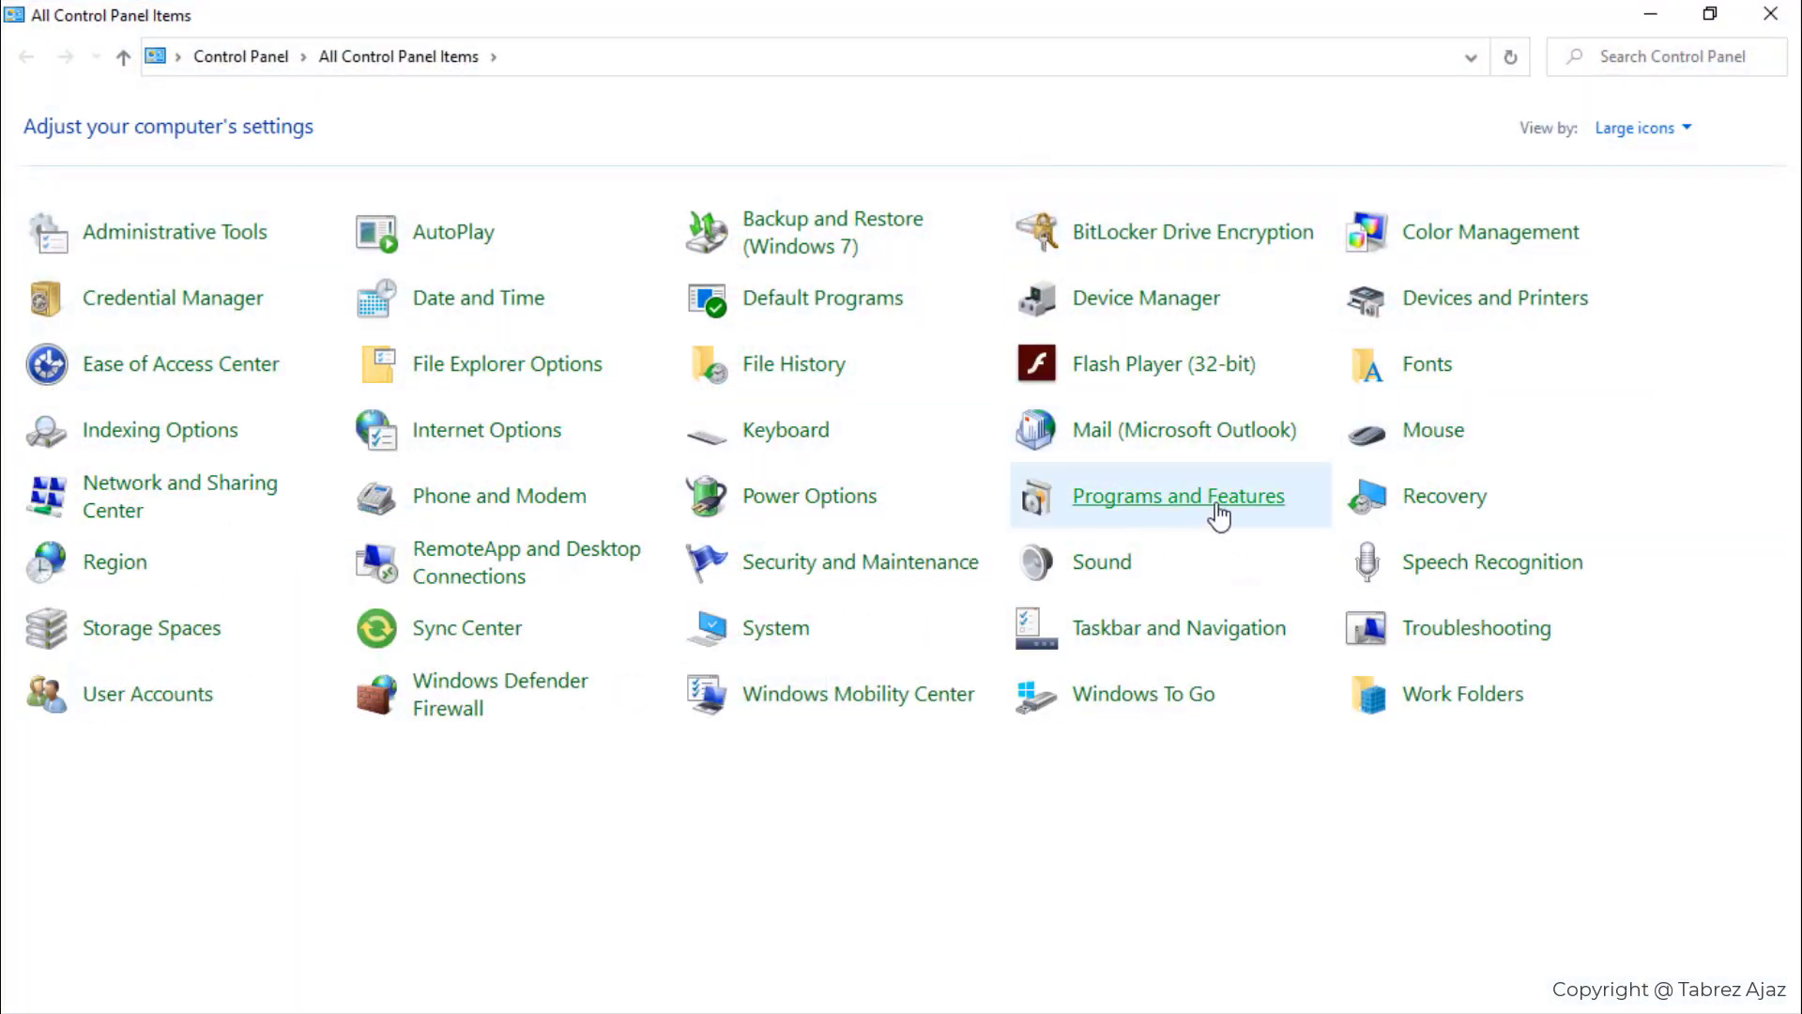
Step: Uninstall Microsoft Dynamics 365 Business Central via Programs and Features, confirming with Yes
left_click(1174, 495)
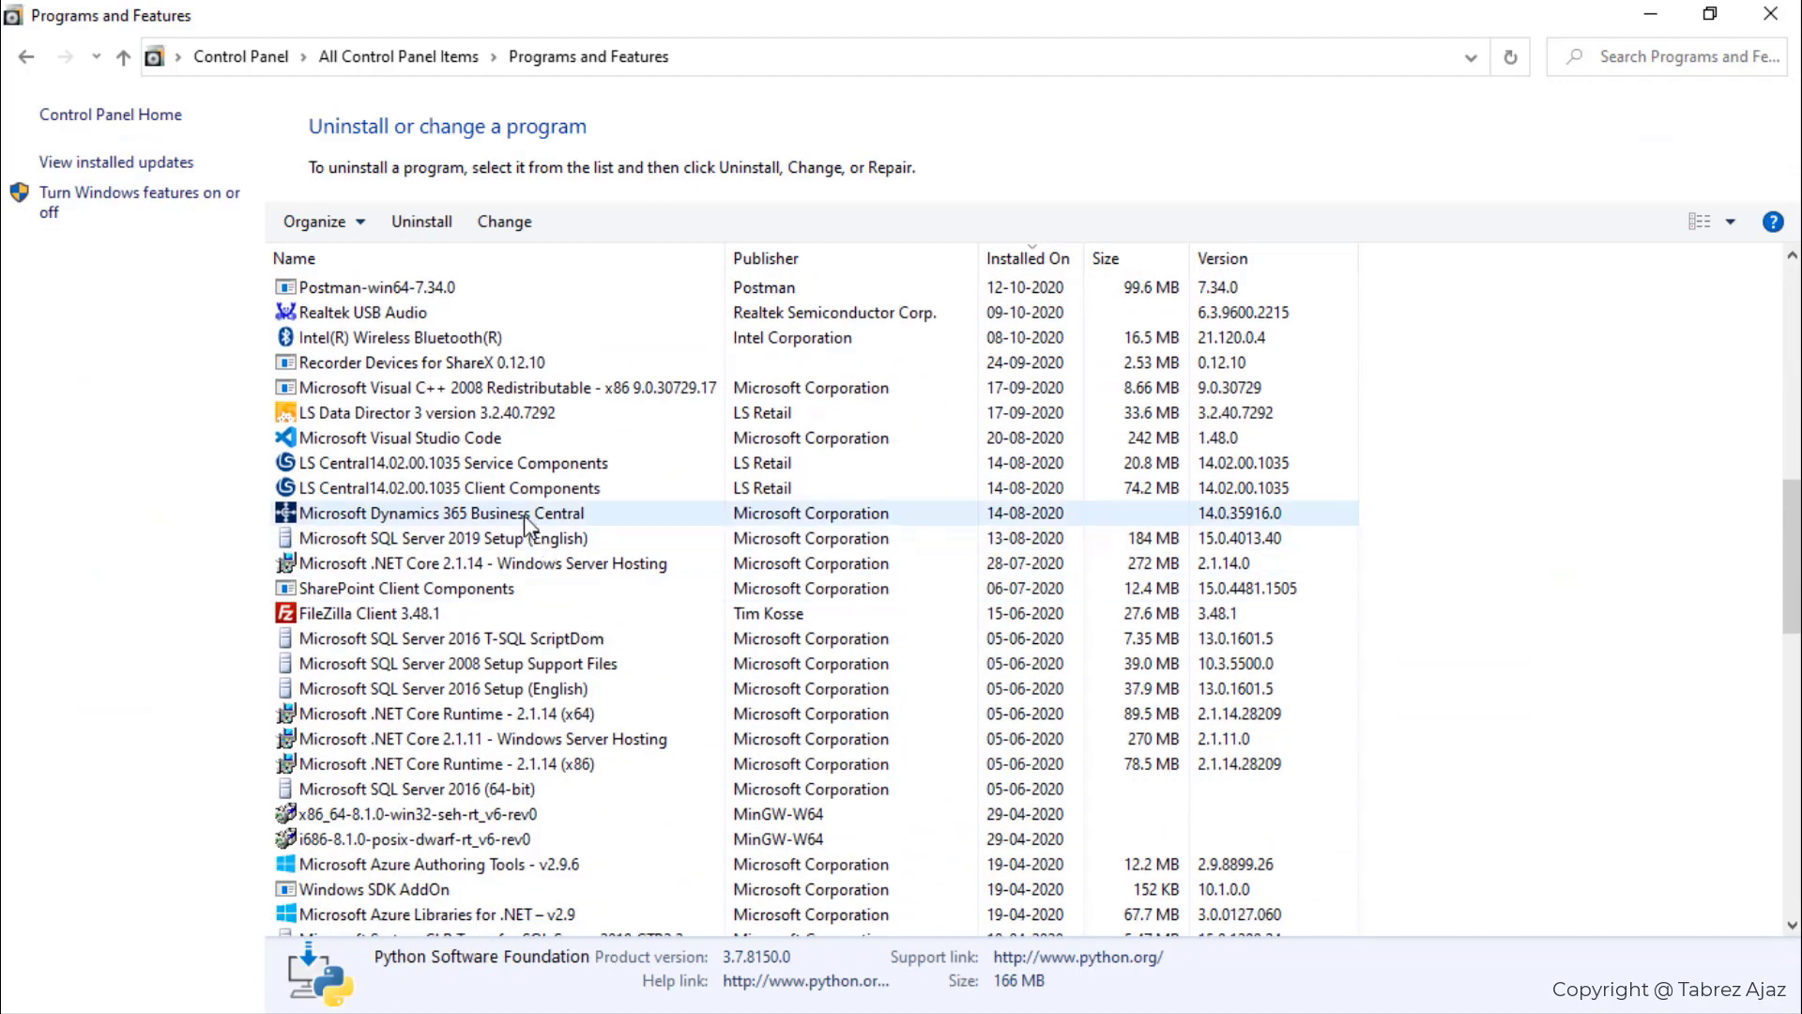
left_click(460, 513)
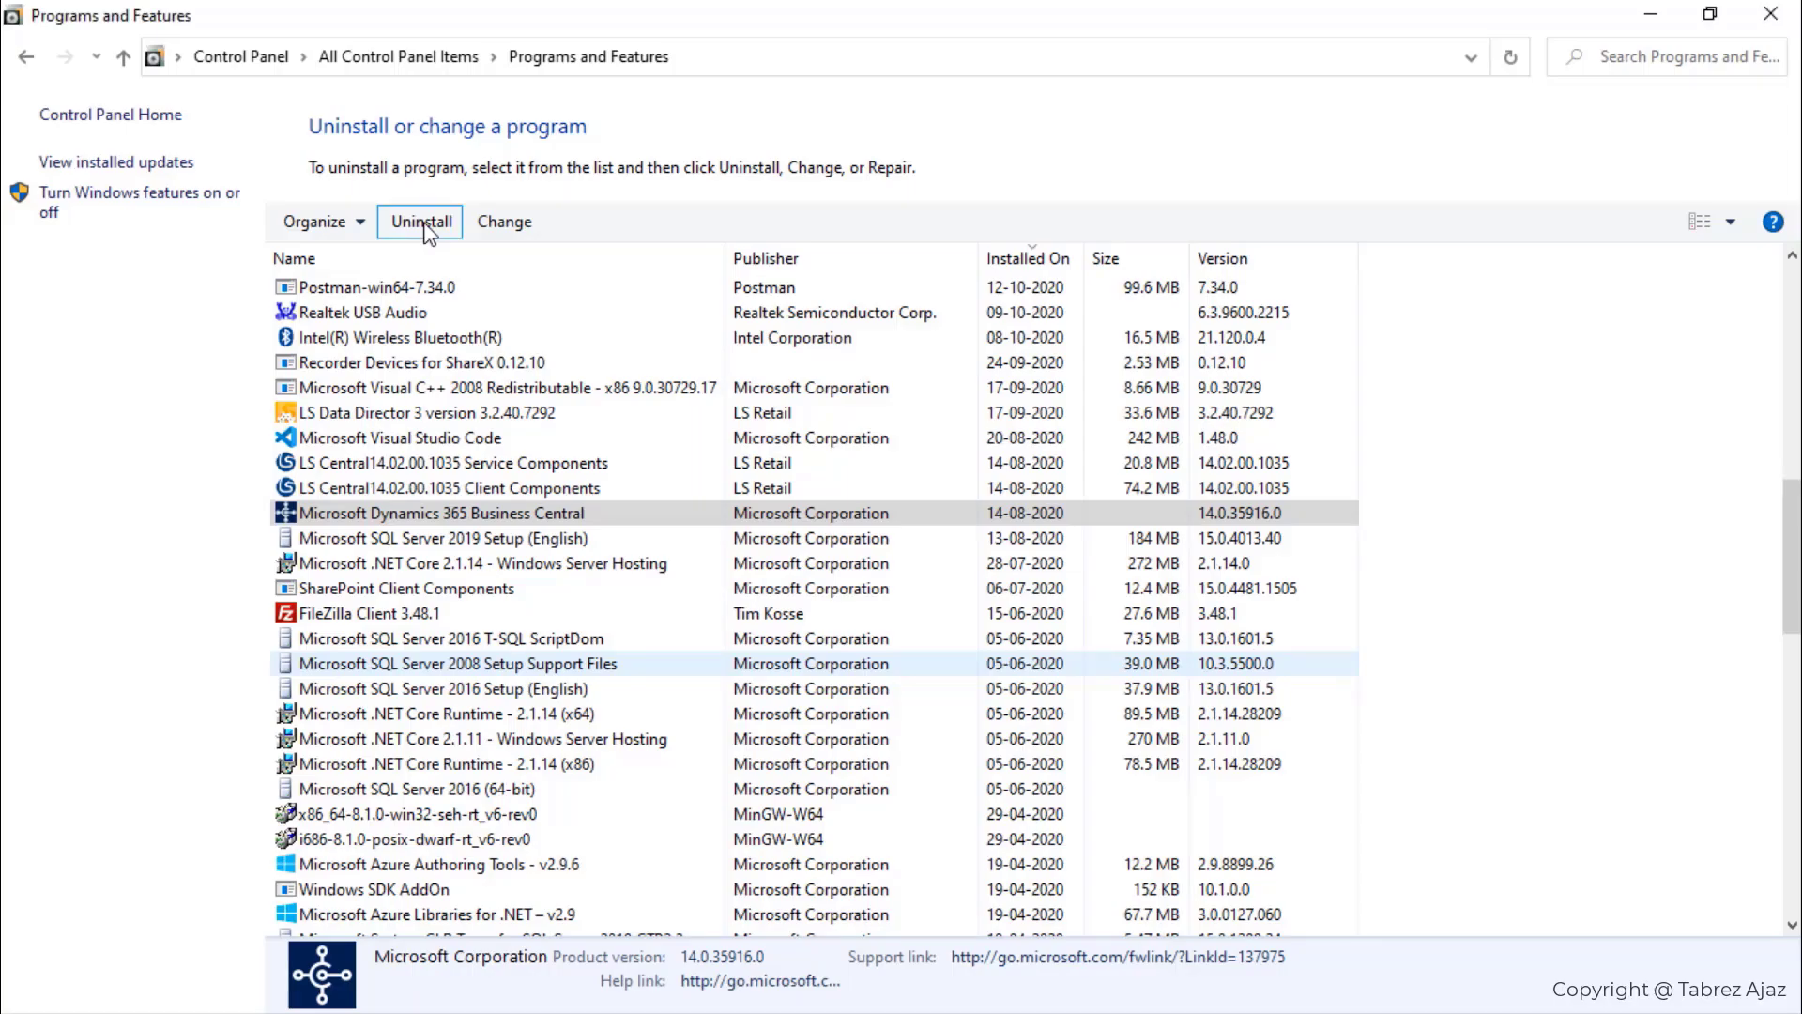
left_click(420, 220)
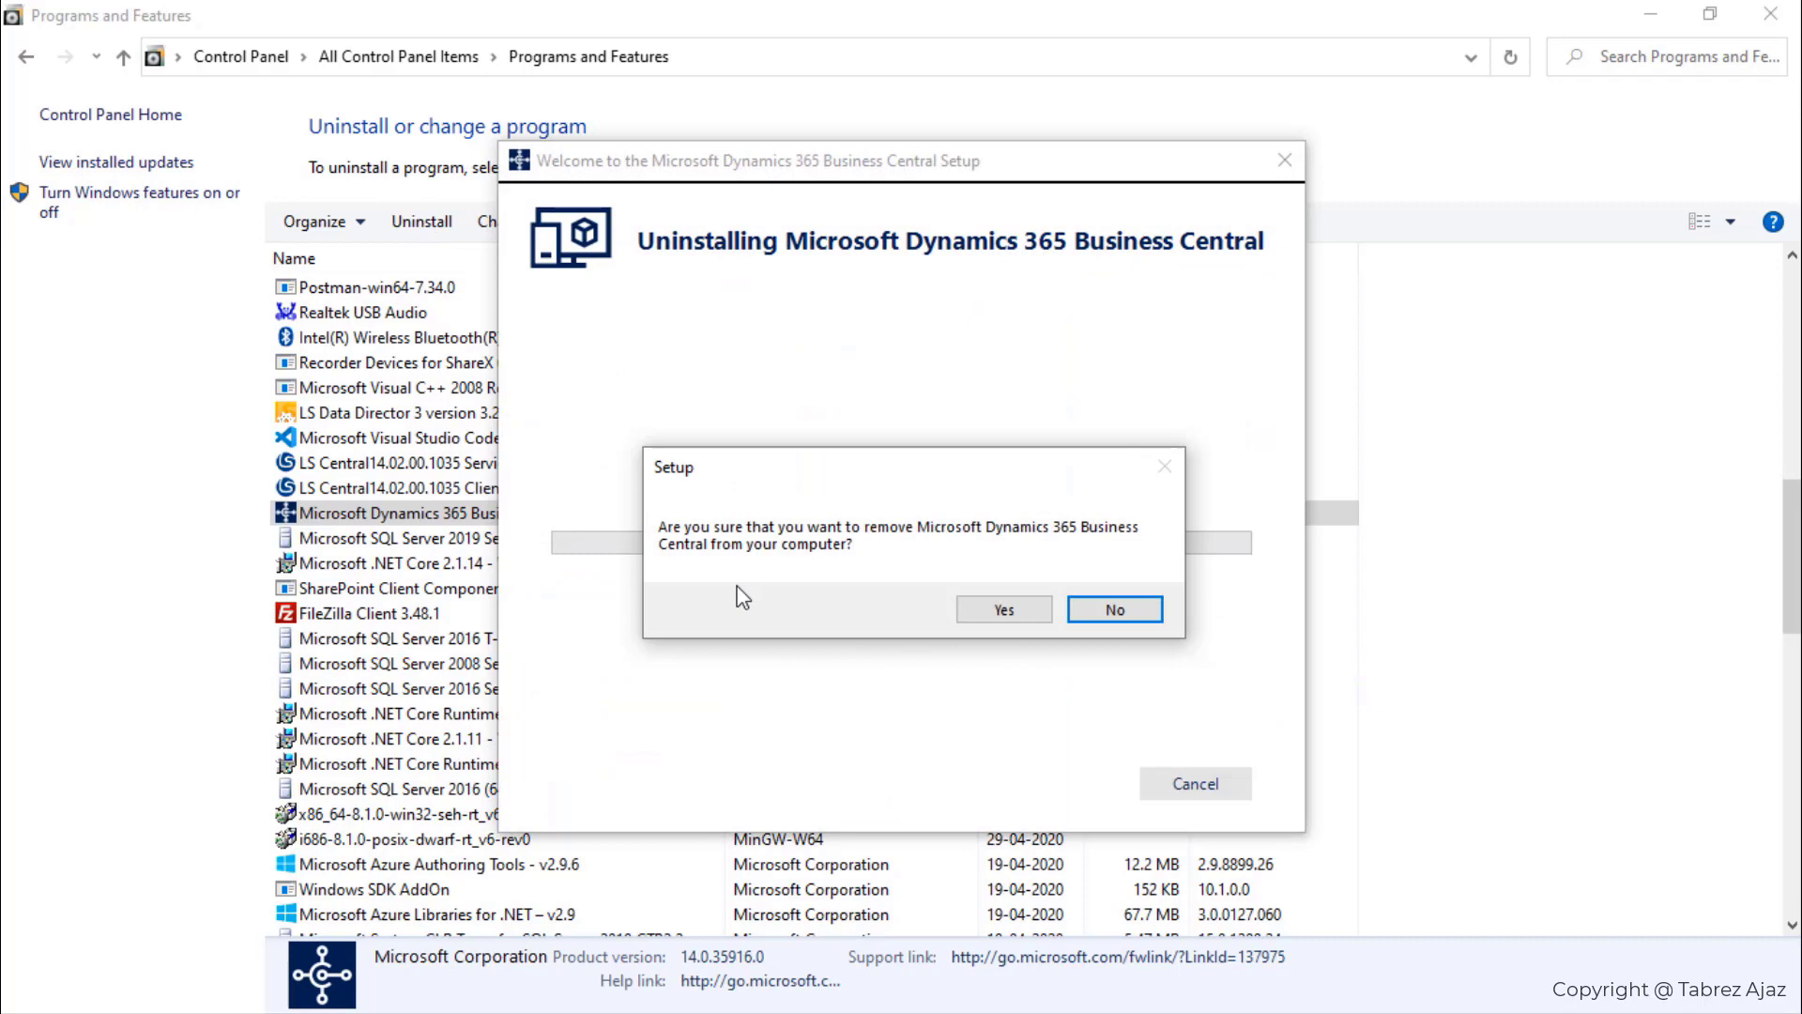
mouse_move(927, 563)
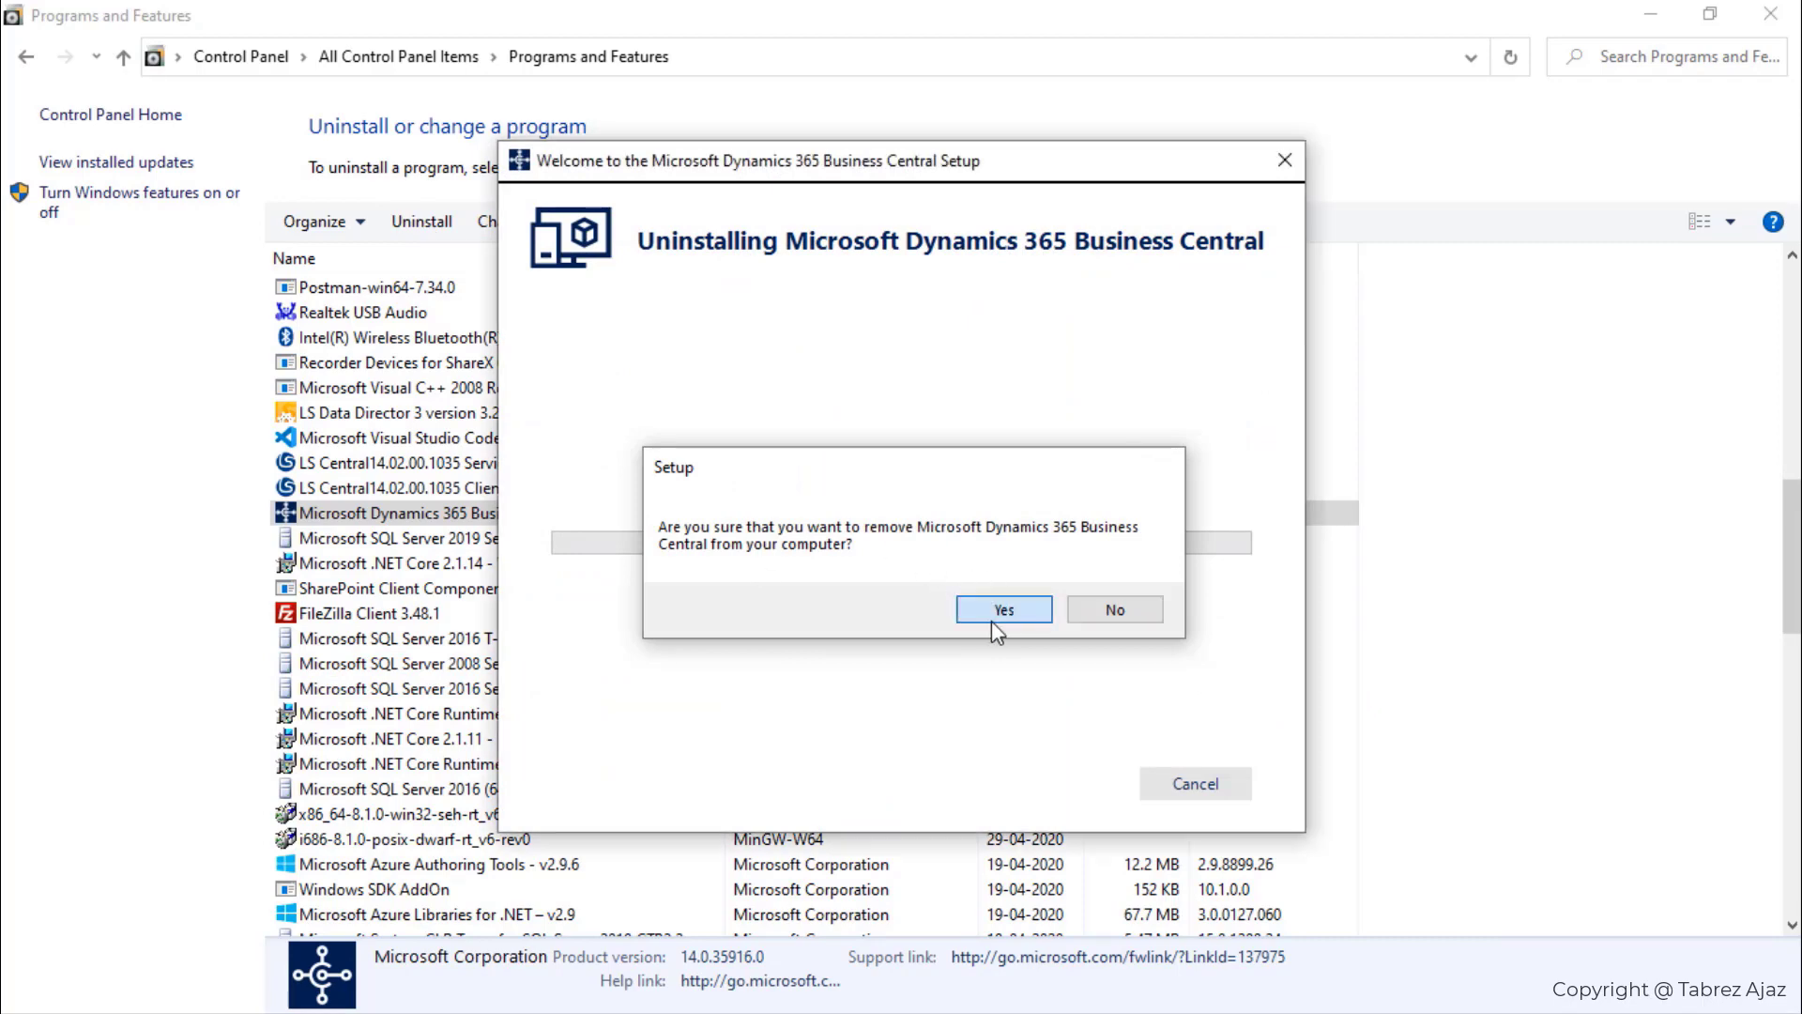
left_click(1003, 609)
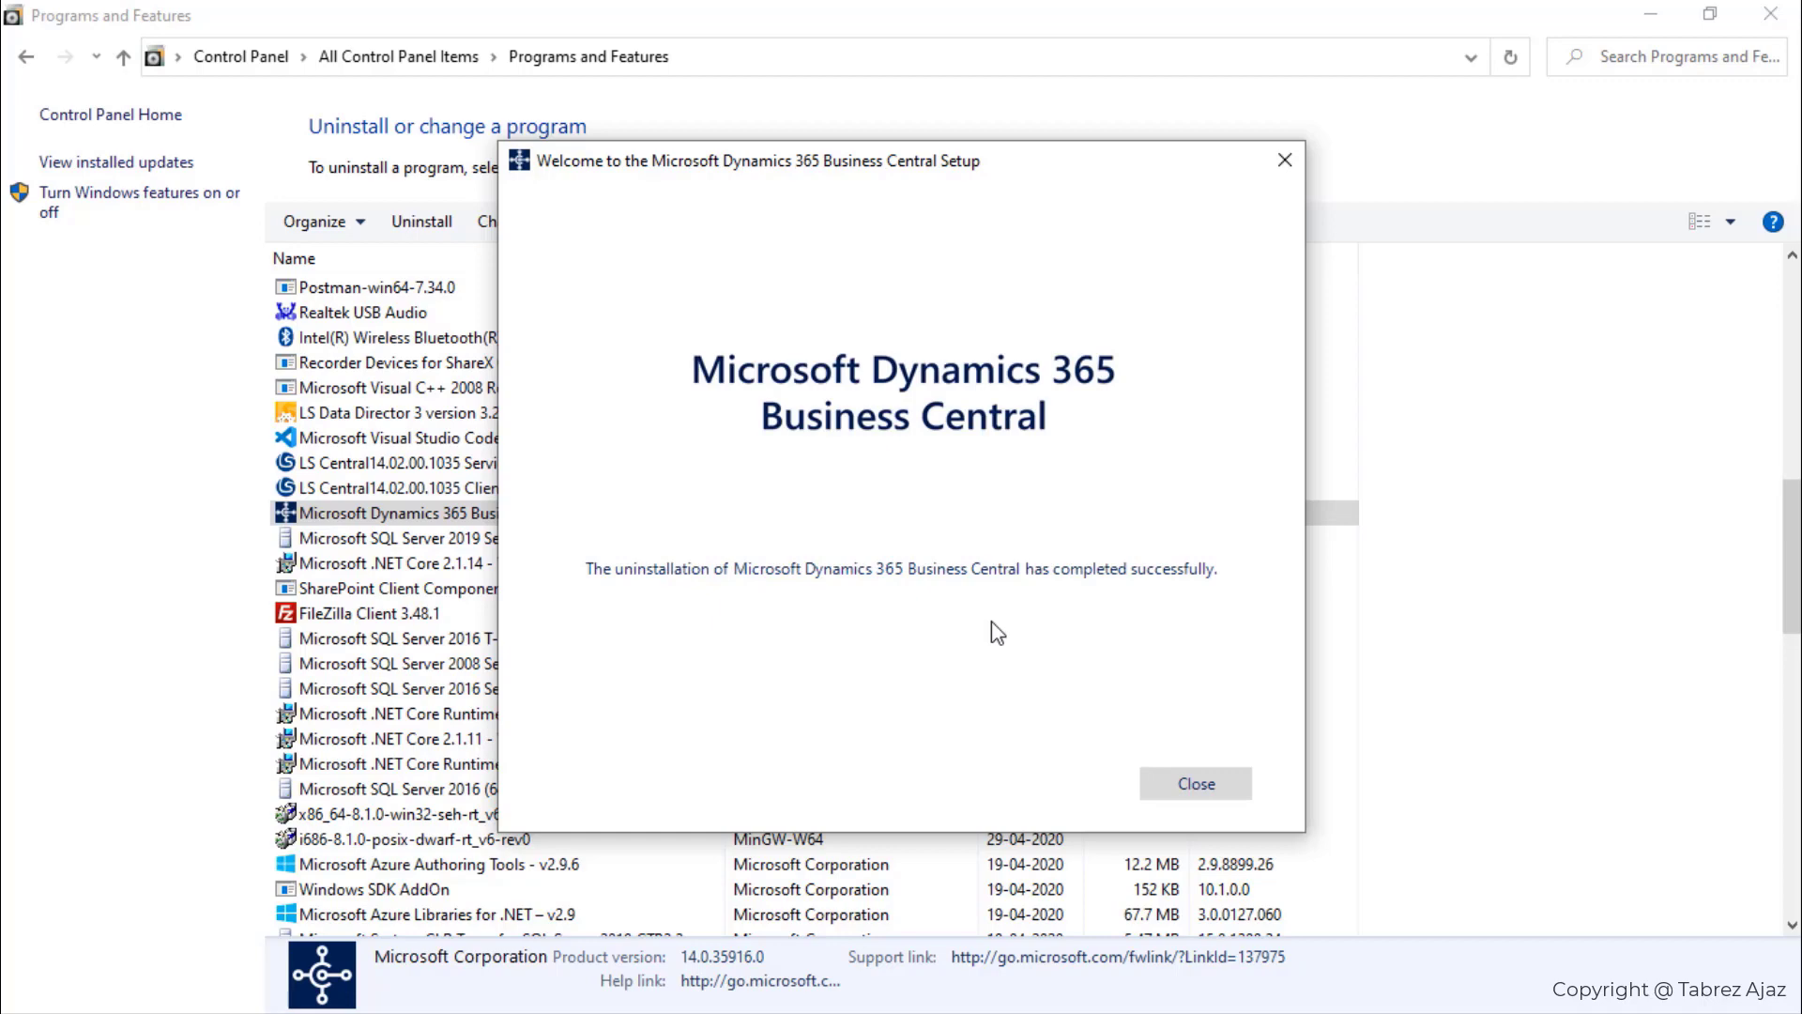
mouse_move(927, 632)
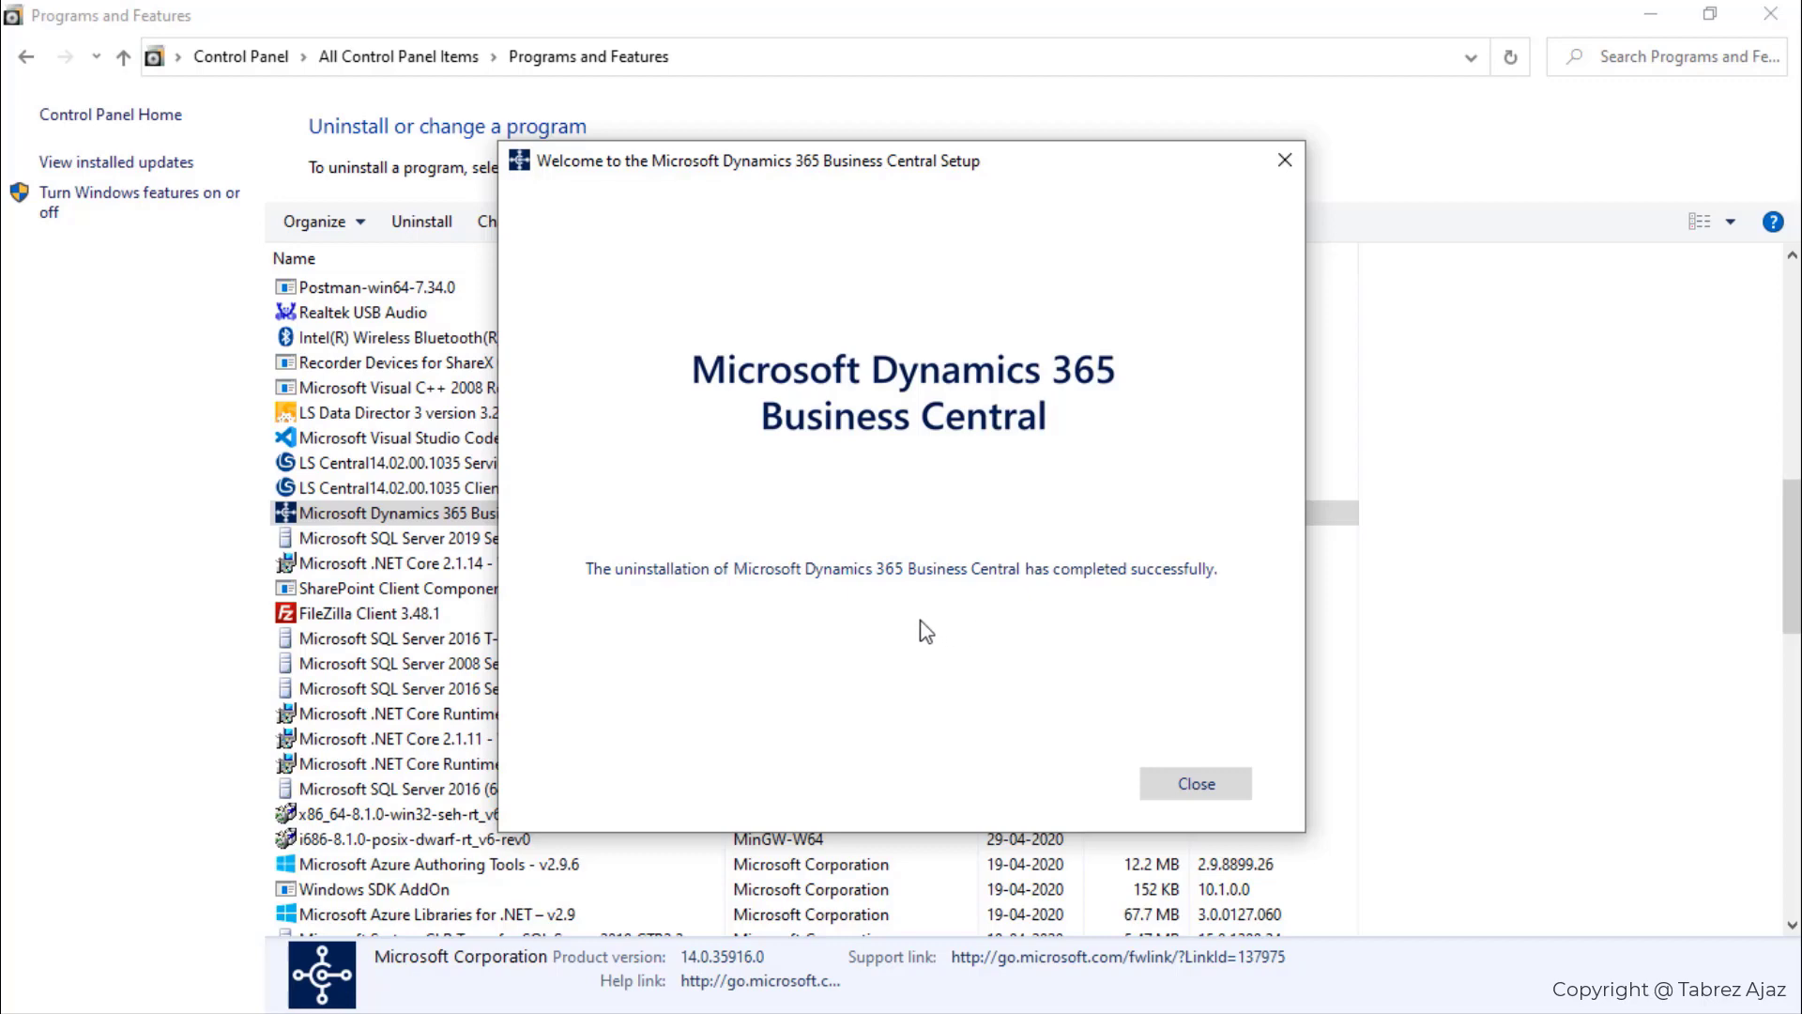
mouse_move(684, 598)
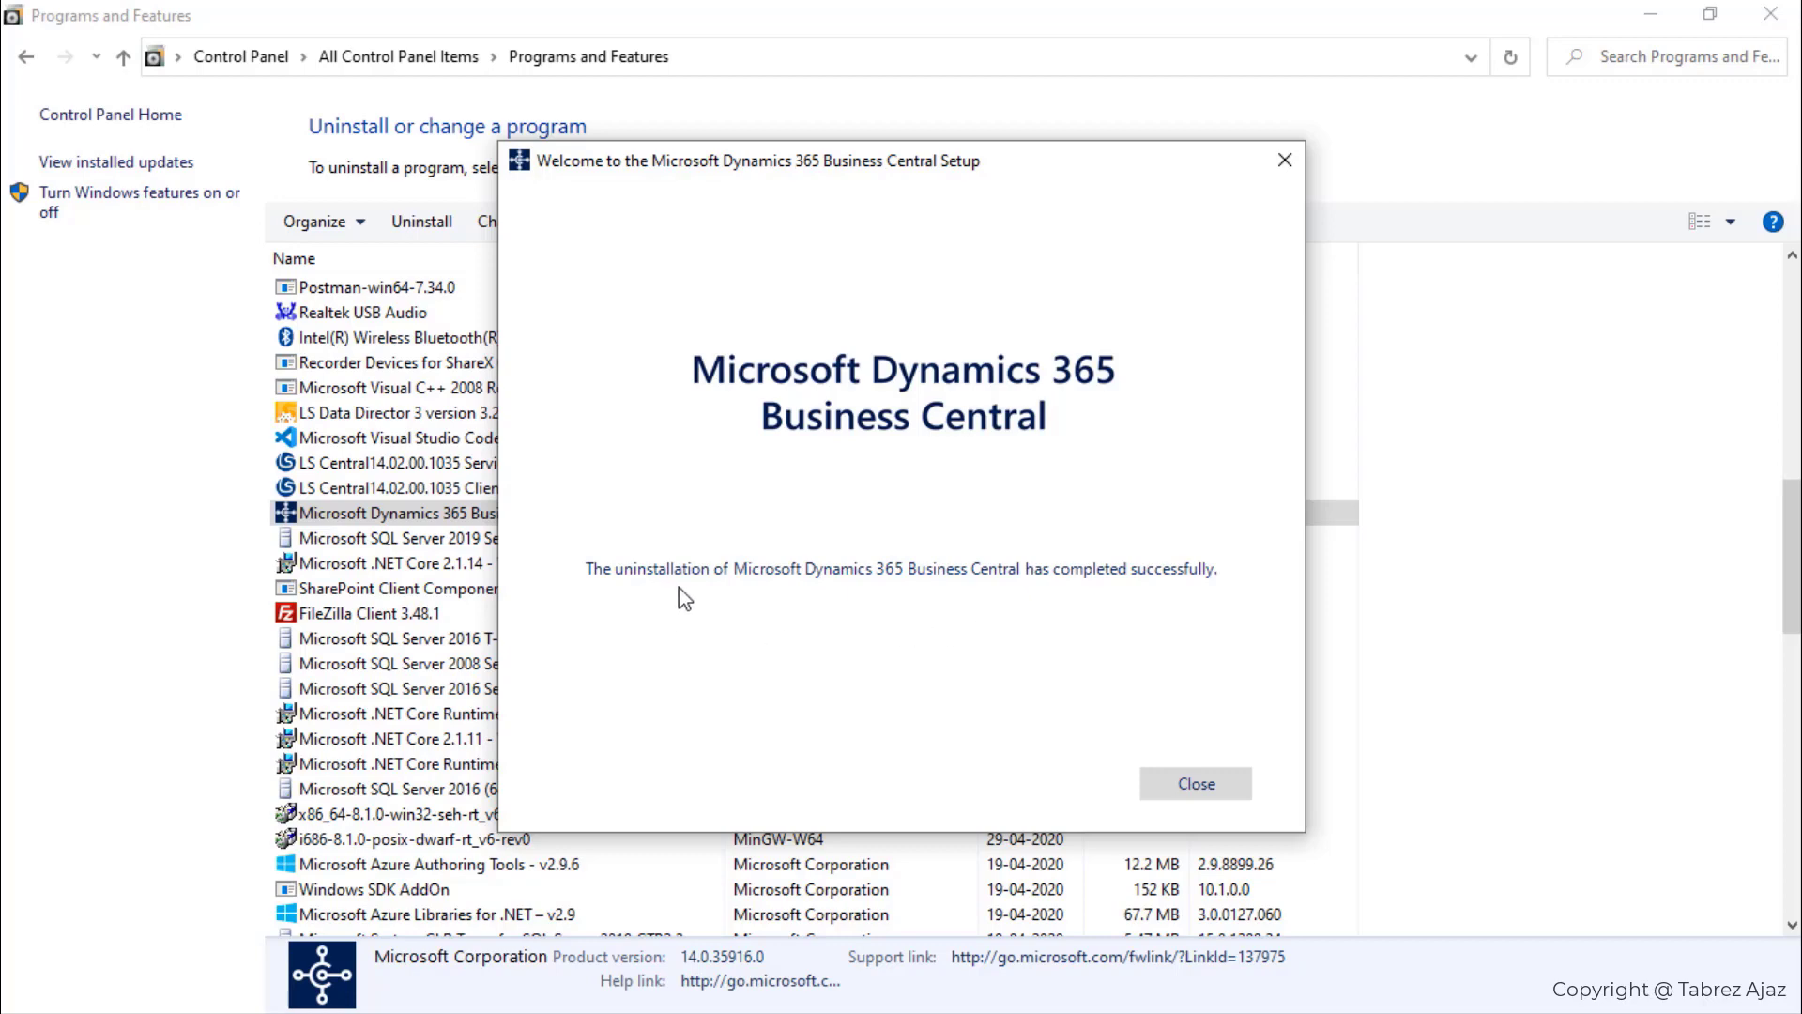
mouse_move(702, 597)
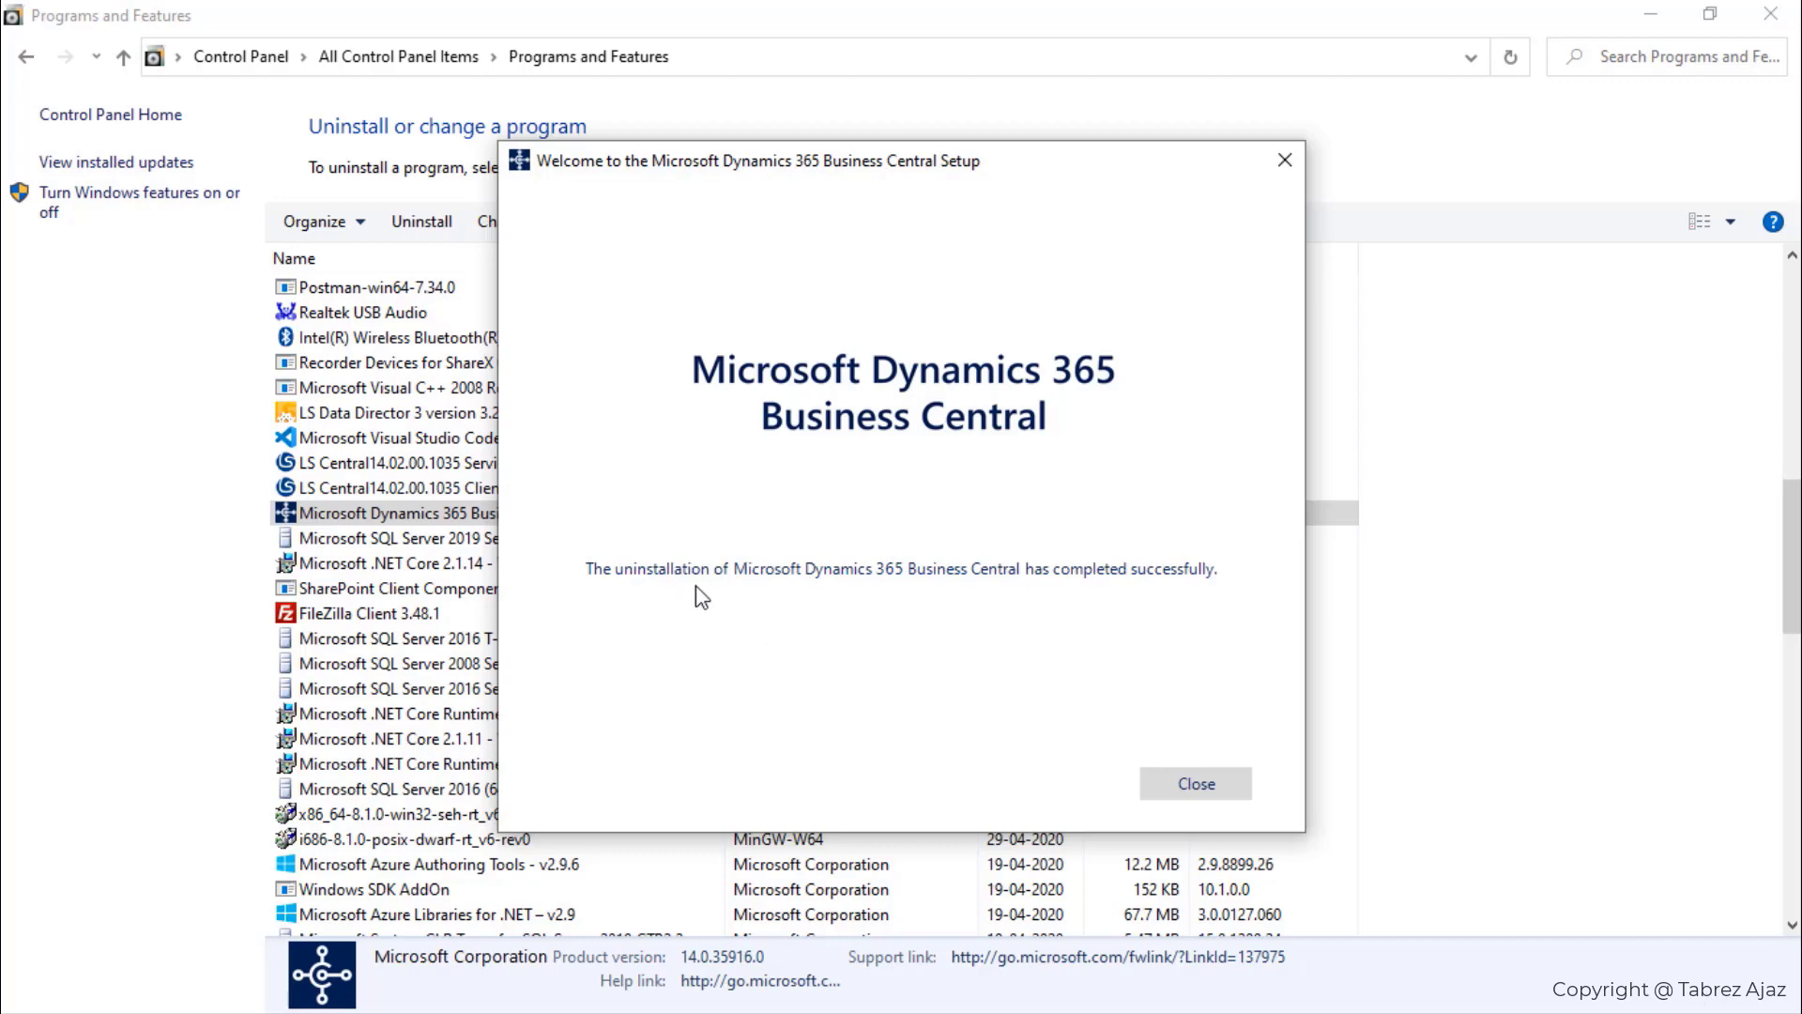
mouse_move(912, 605)
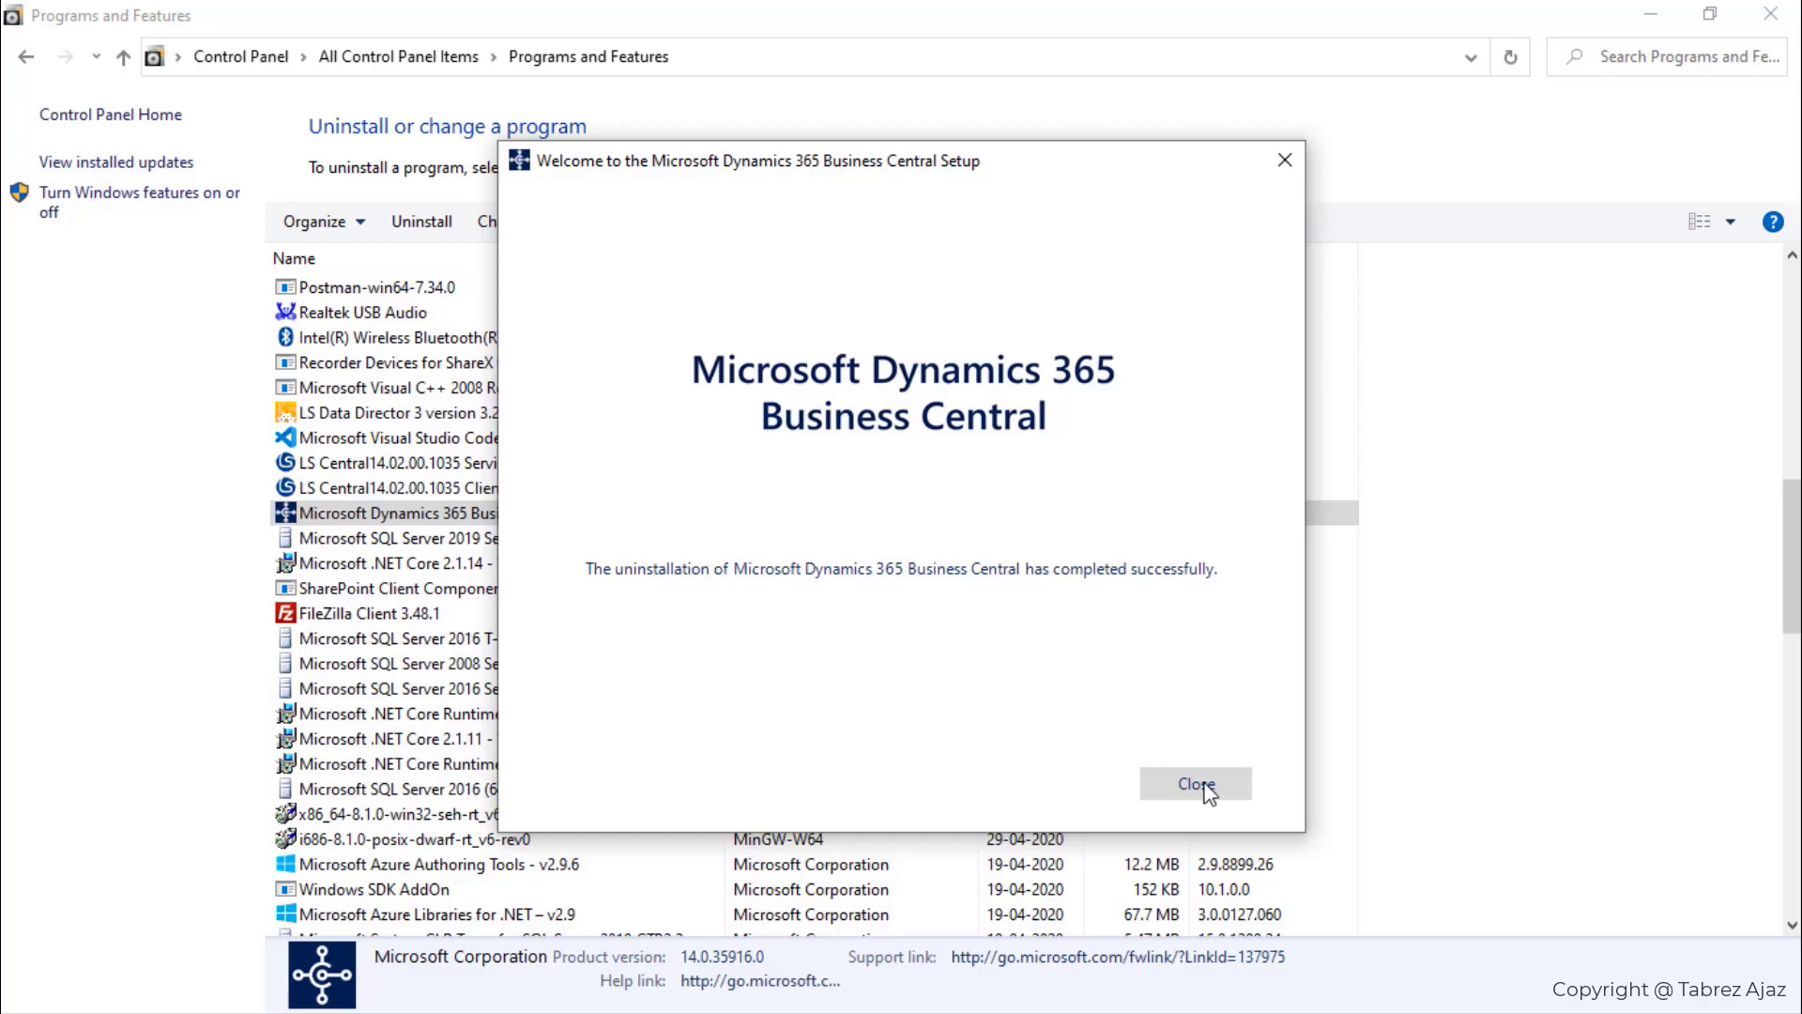
Step: Close the setup wizard and search installed programs for 'busi', showing no Business Central entry
left_click(1194, 784)
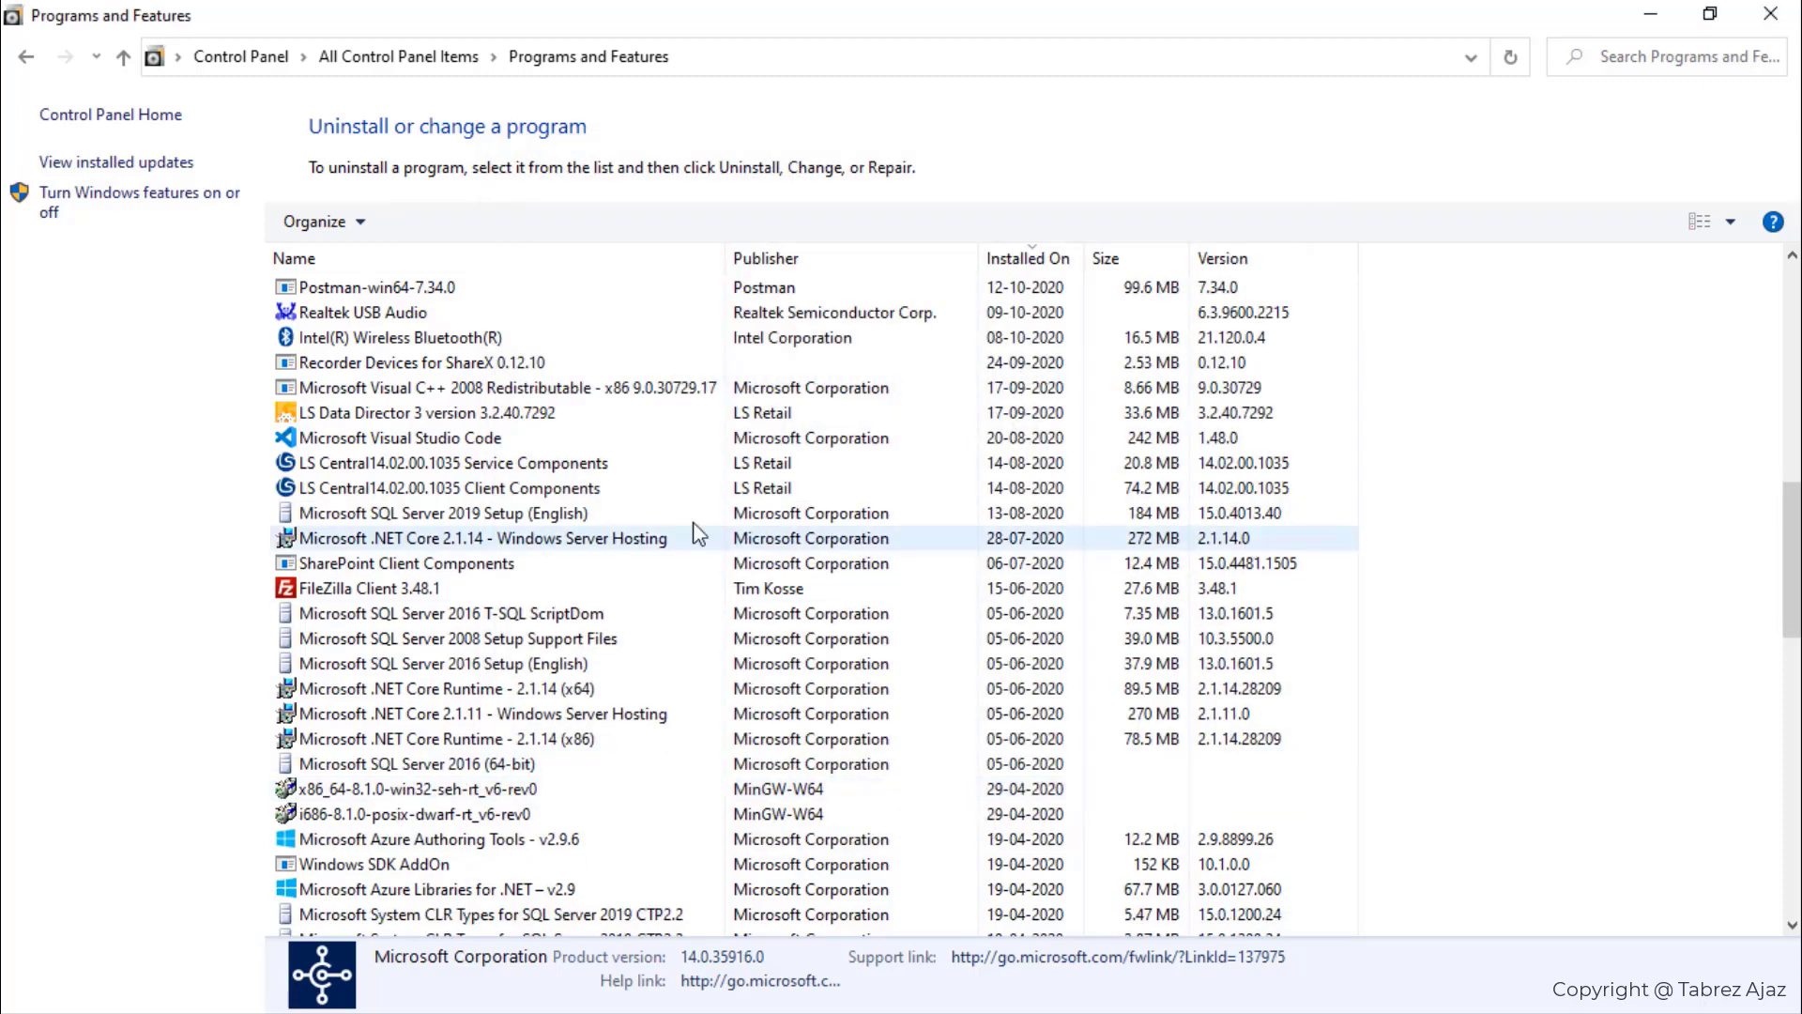
left_click(482, 538)
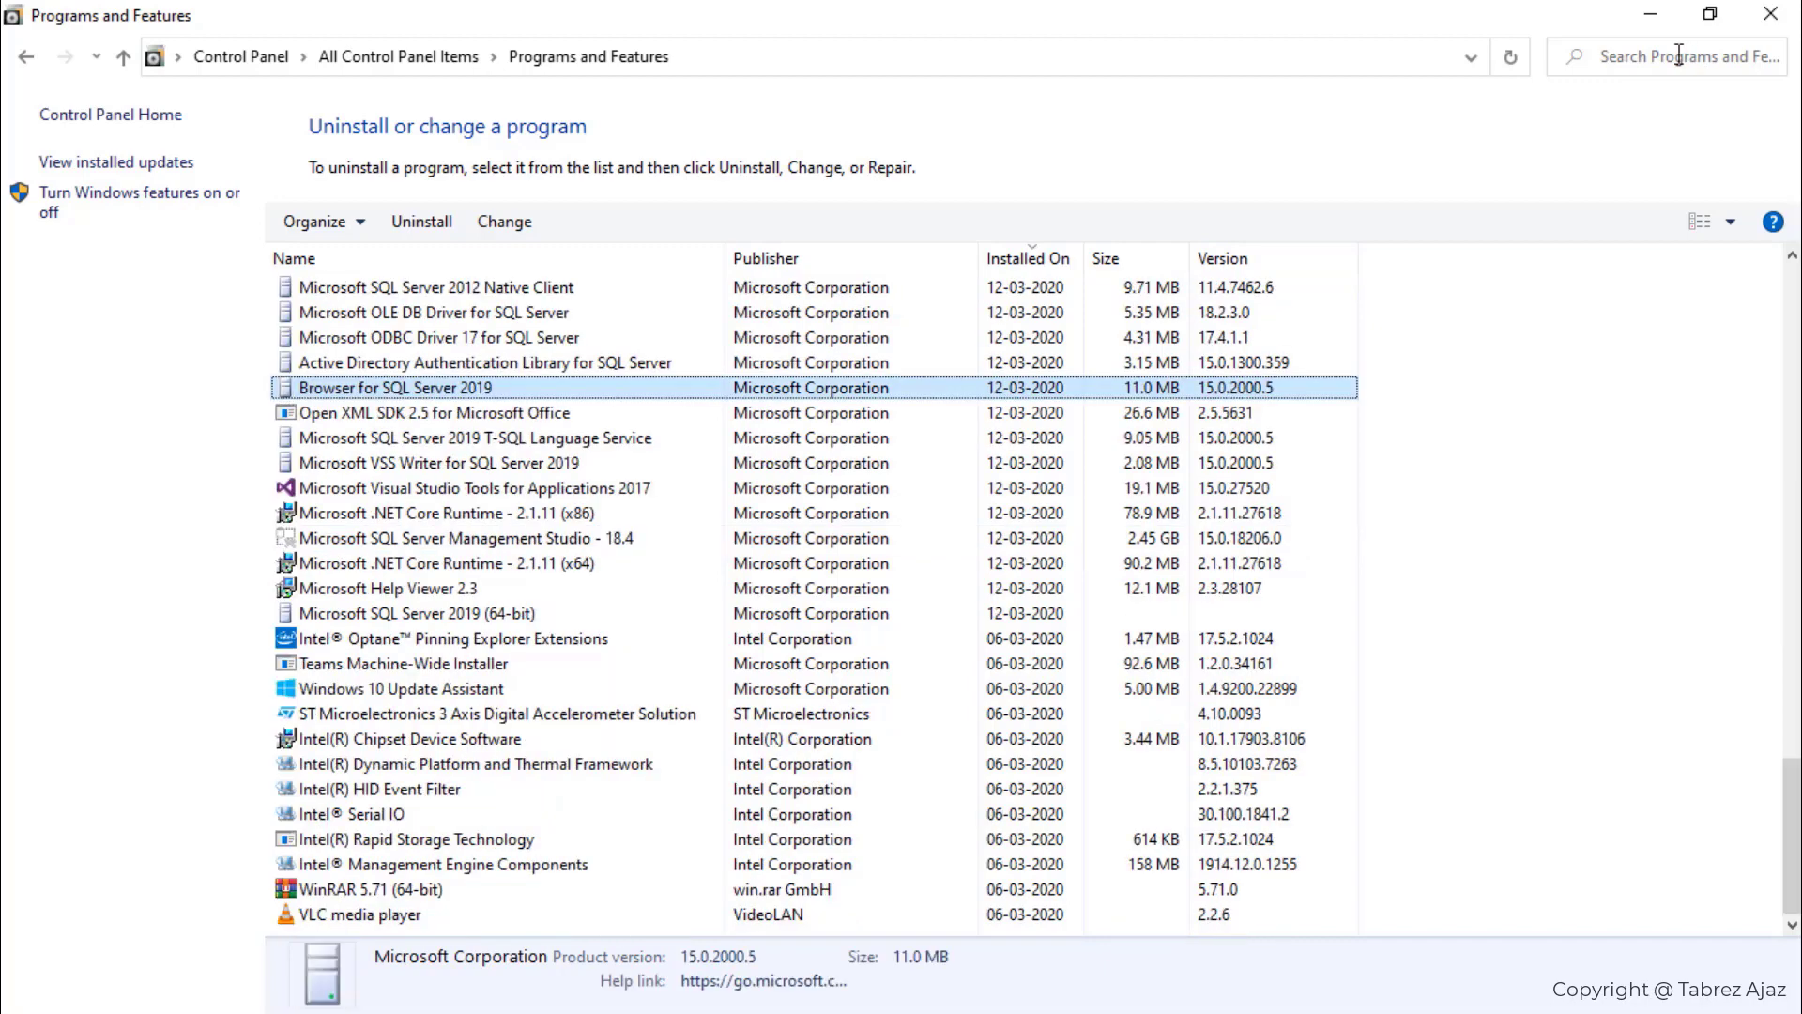
type("bu")
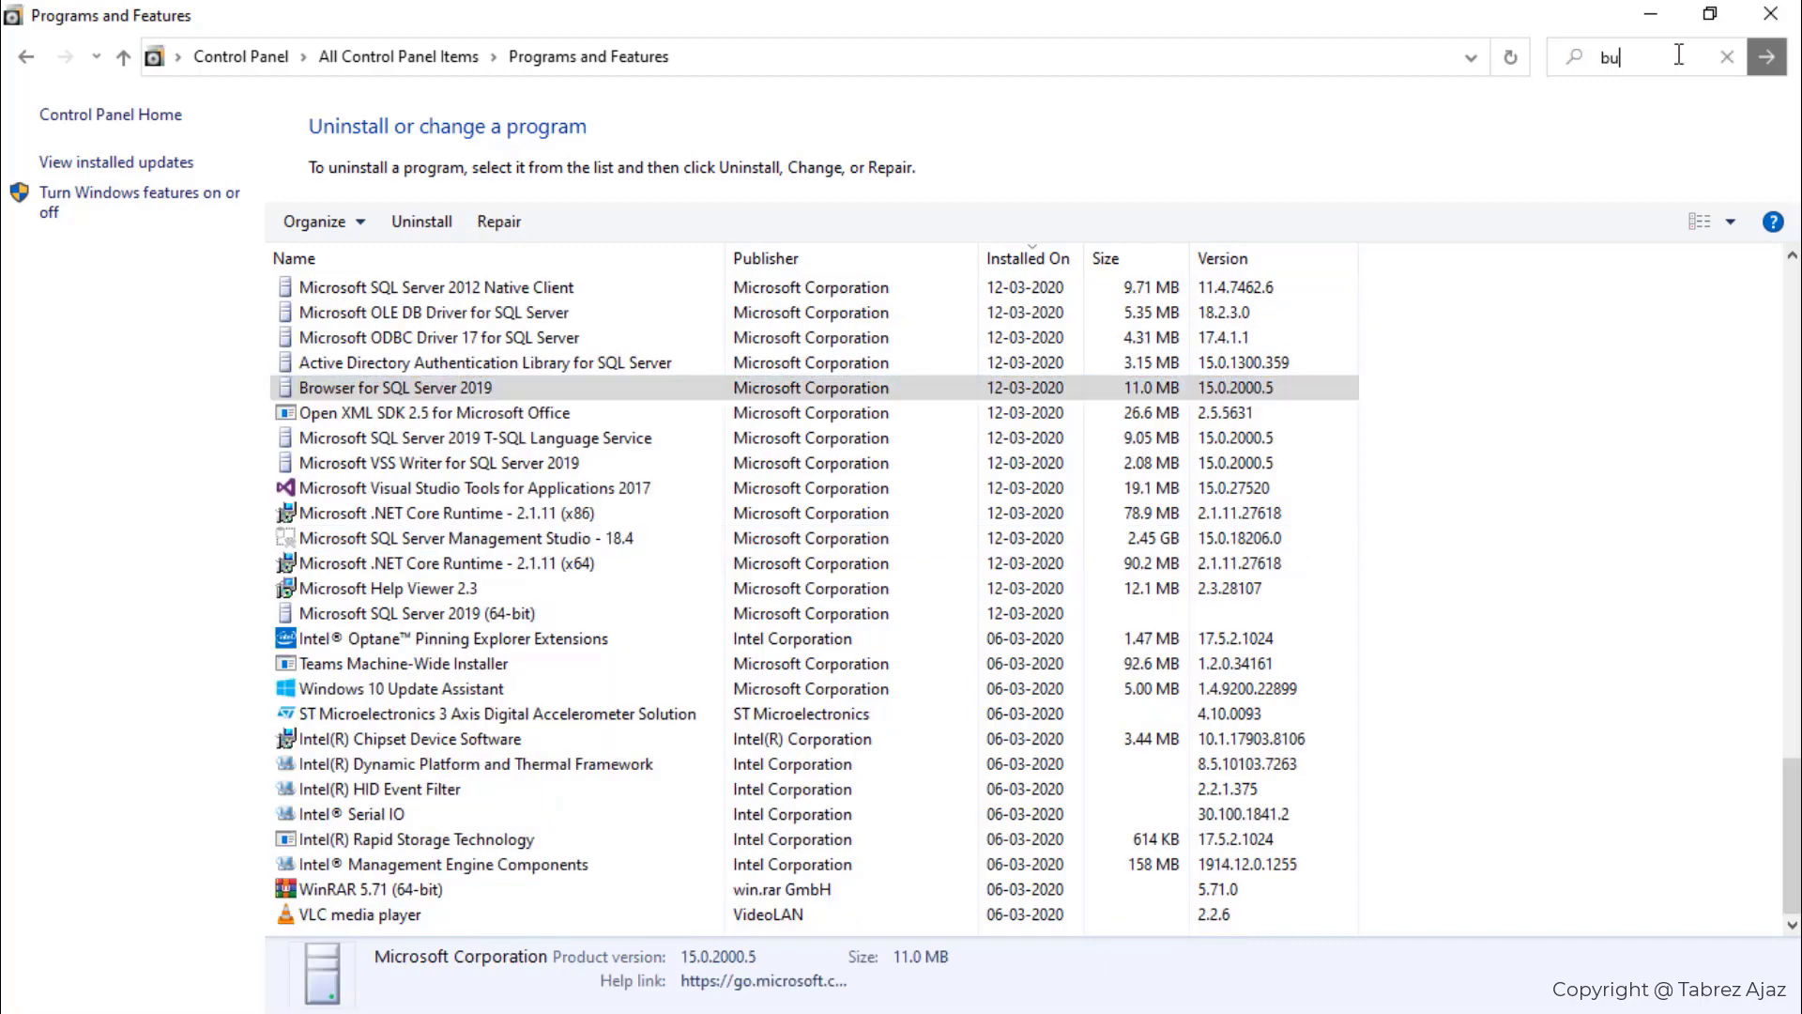
type("si")
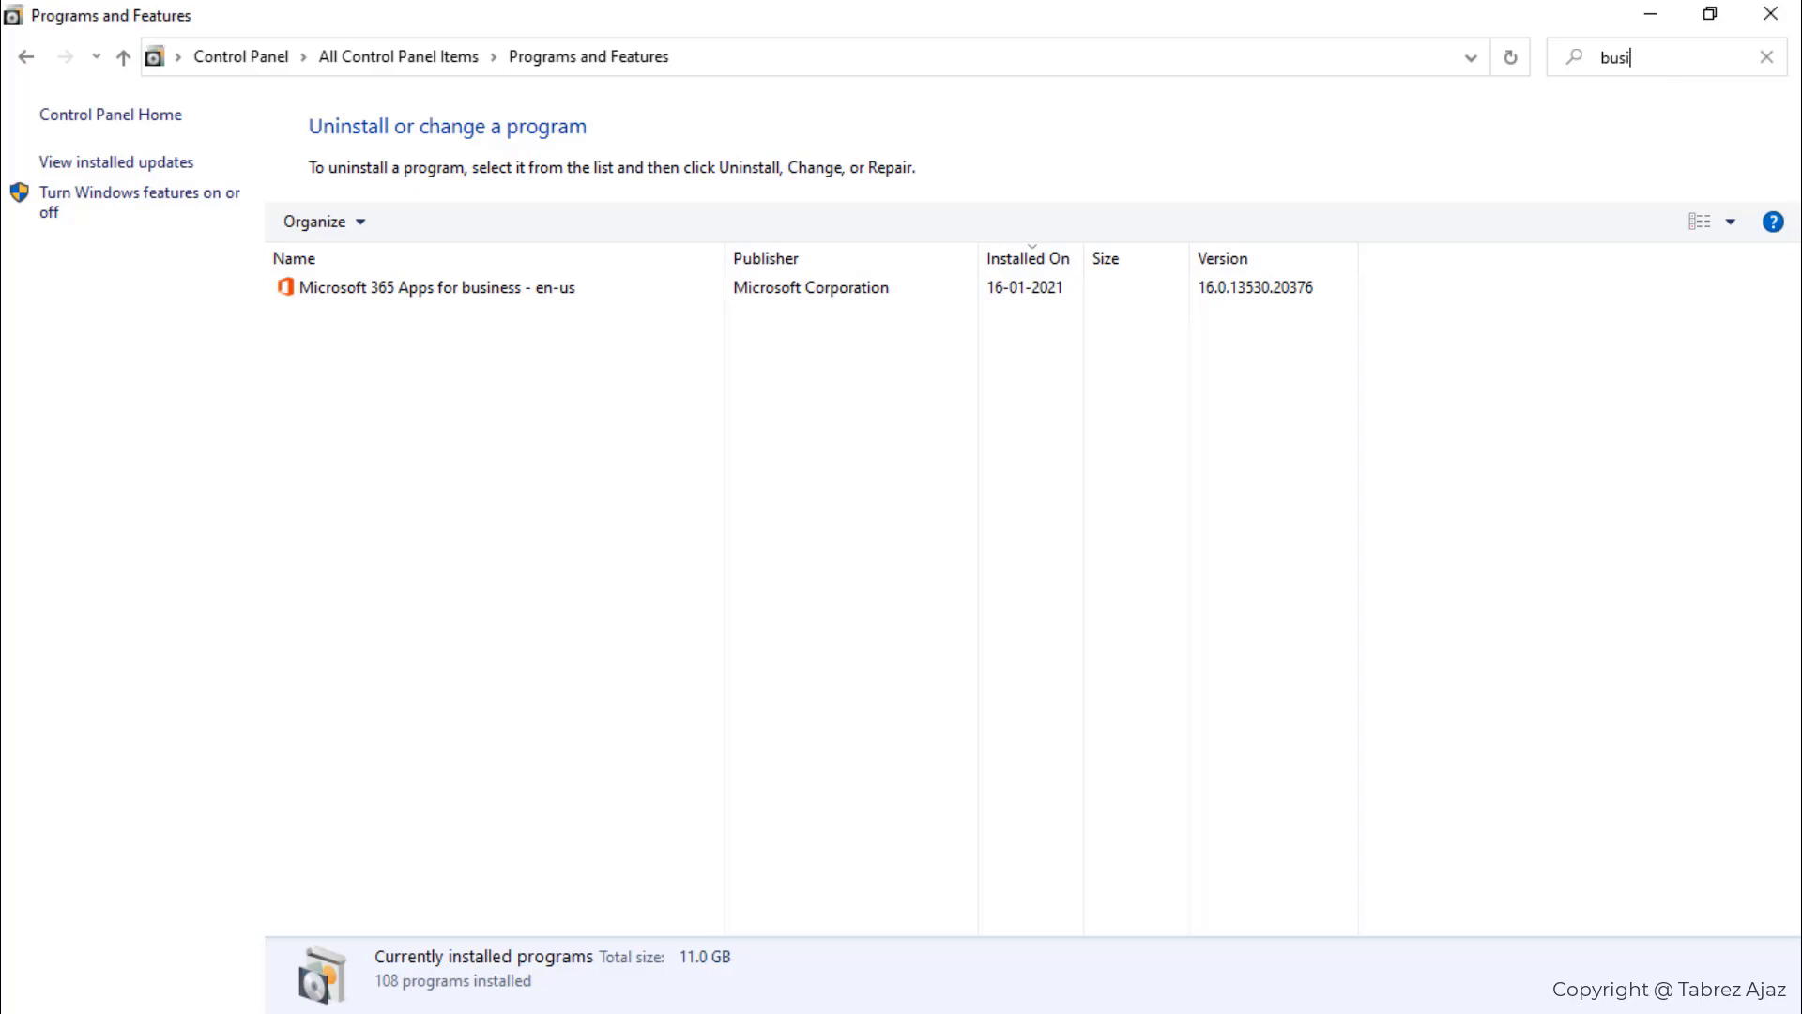
left_click(17, 986)
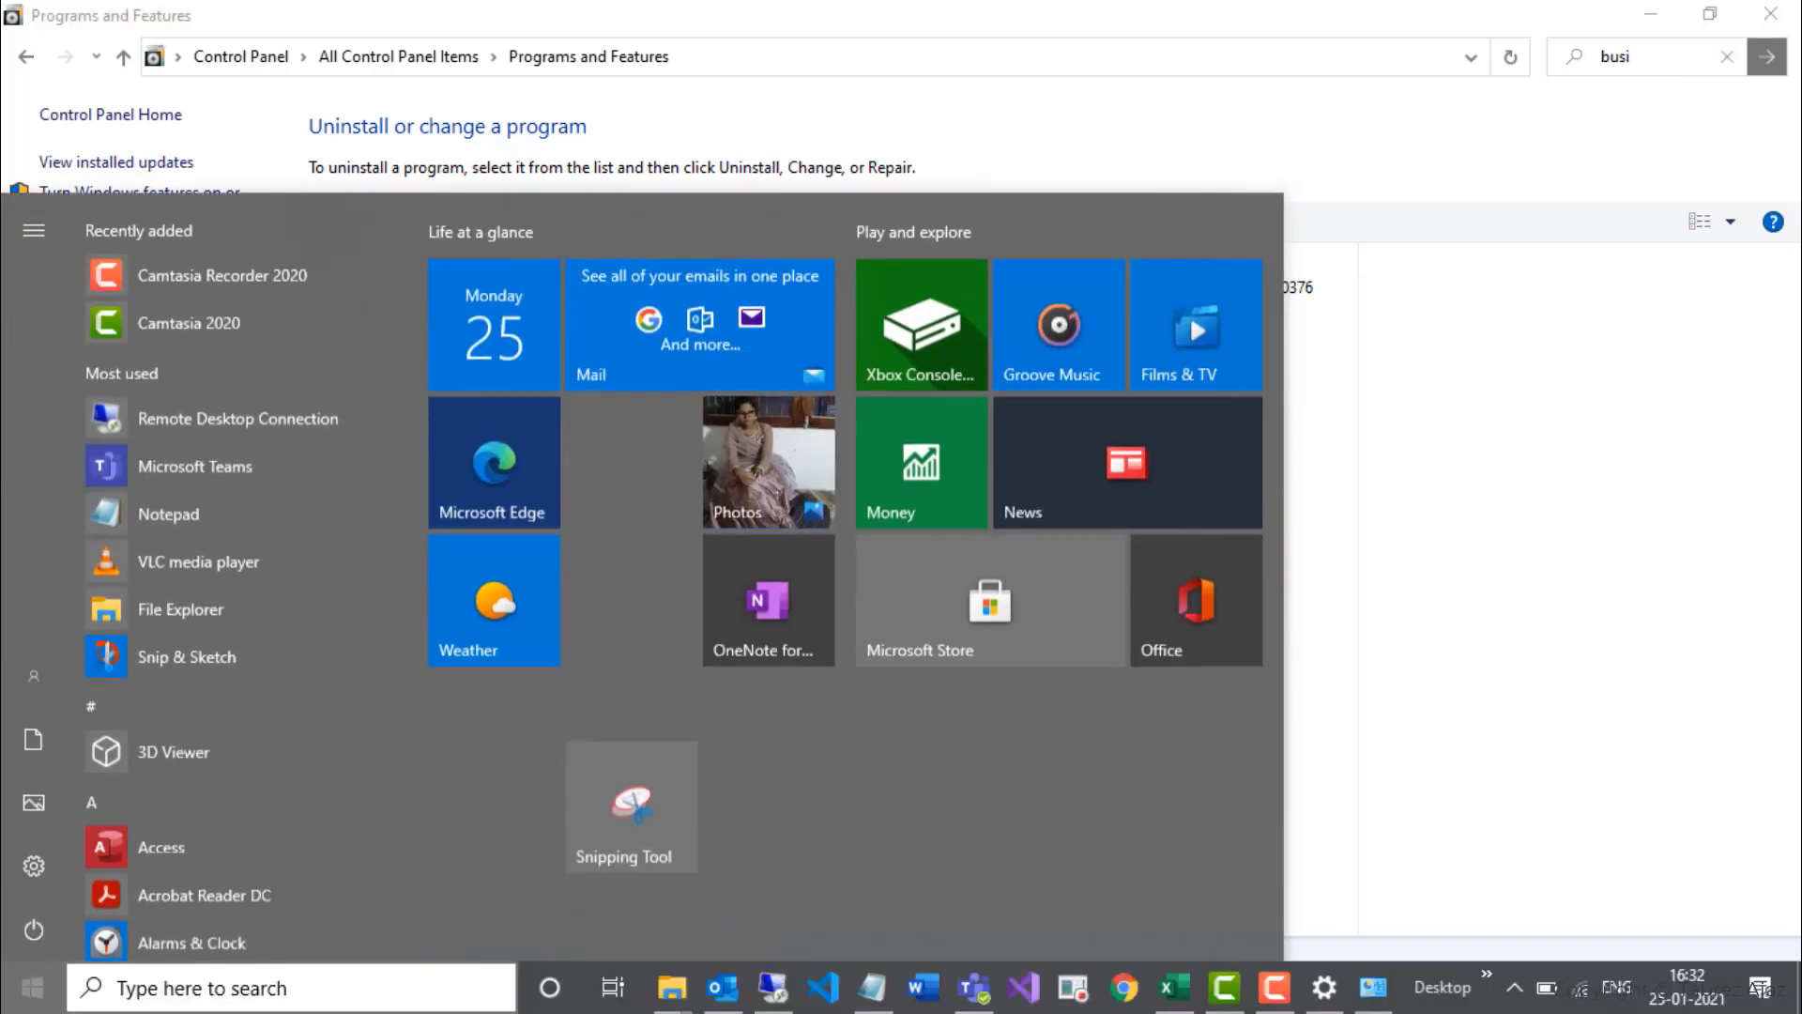